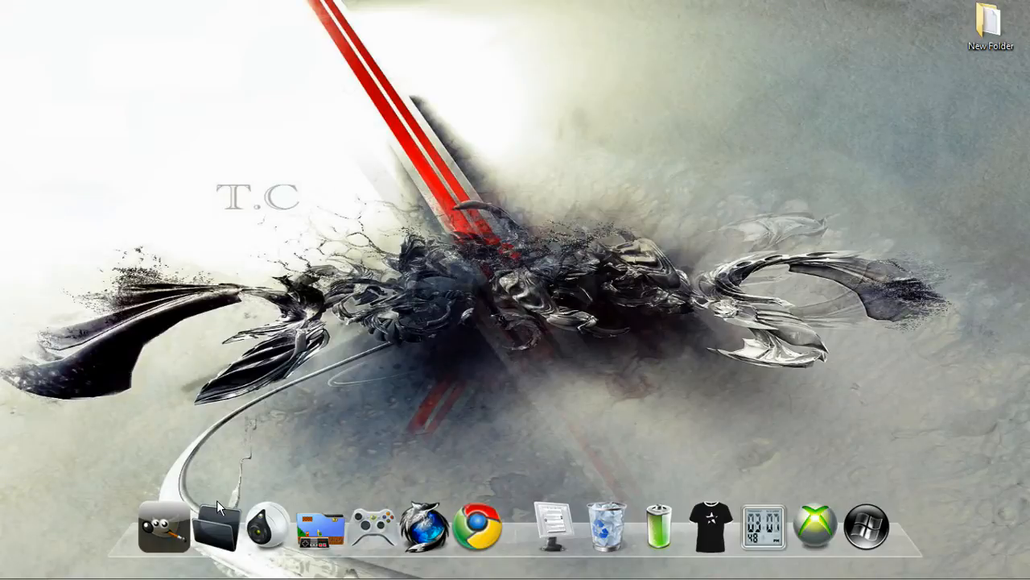
Launch Firefox on the QJ.net Gameboy emulator list and scroll to Lameboy DS v0.10.
click(425, 525)
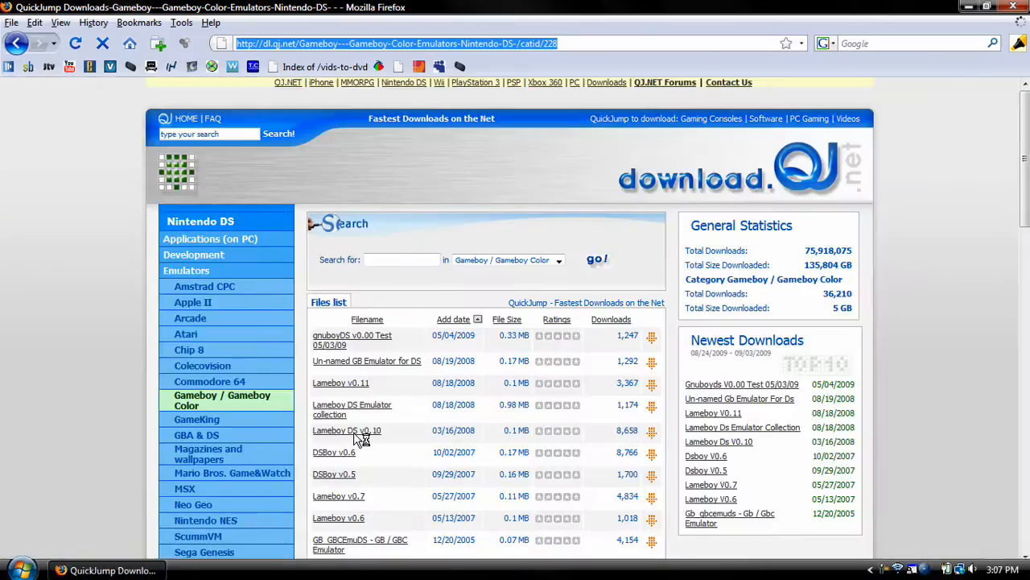
scroll(down, 3)
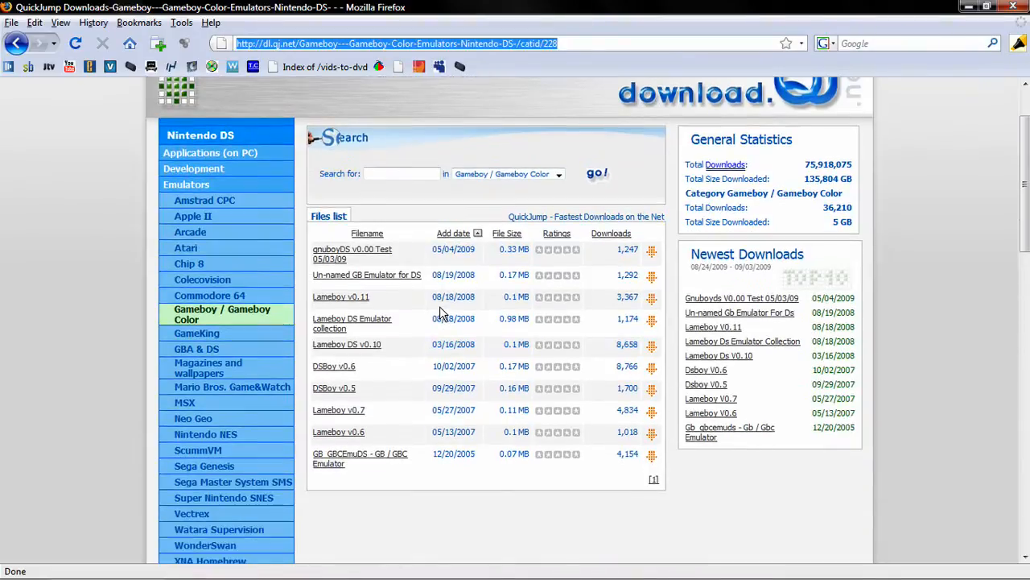
mouse_move(616, 367)
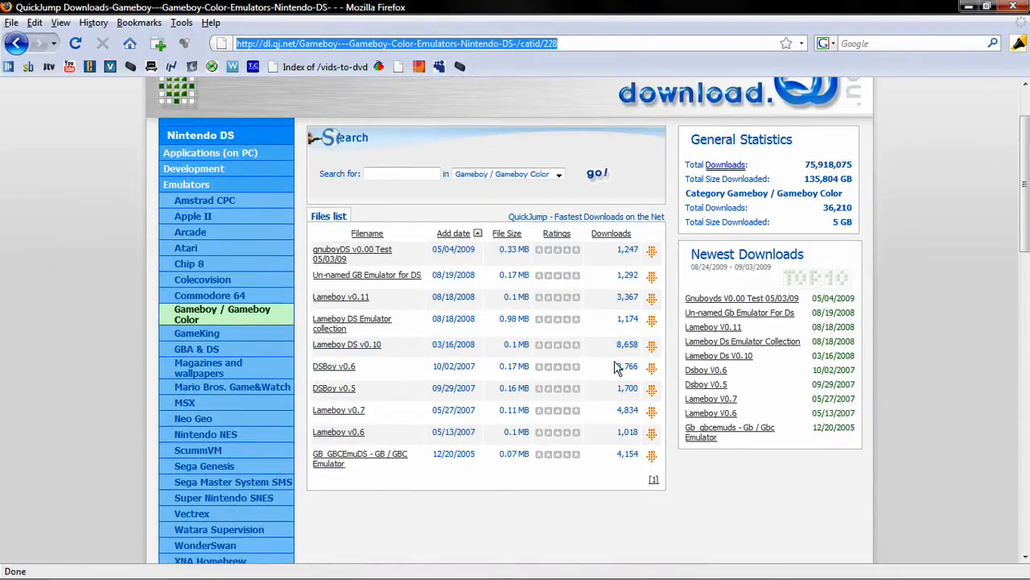
mouse_move(369, 350)
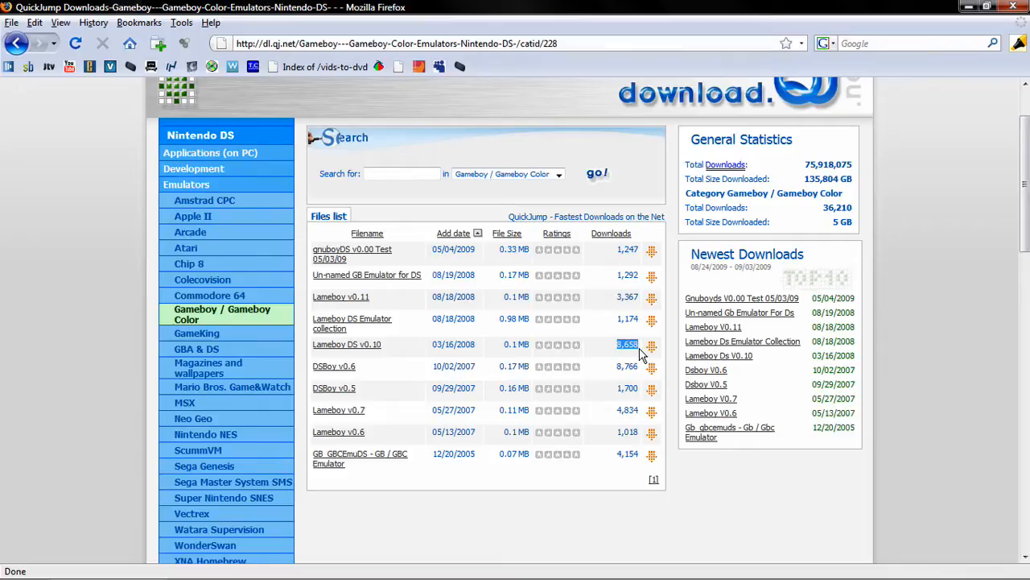
mouse_move(425, 359)
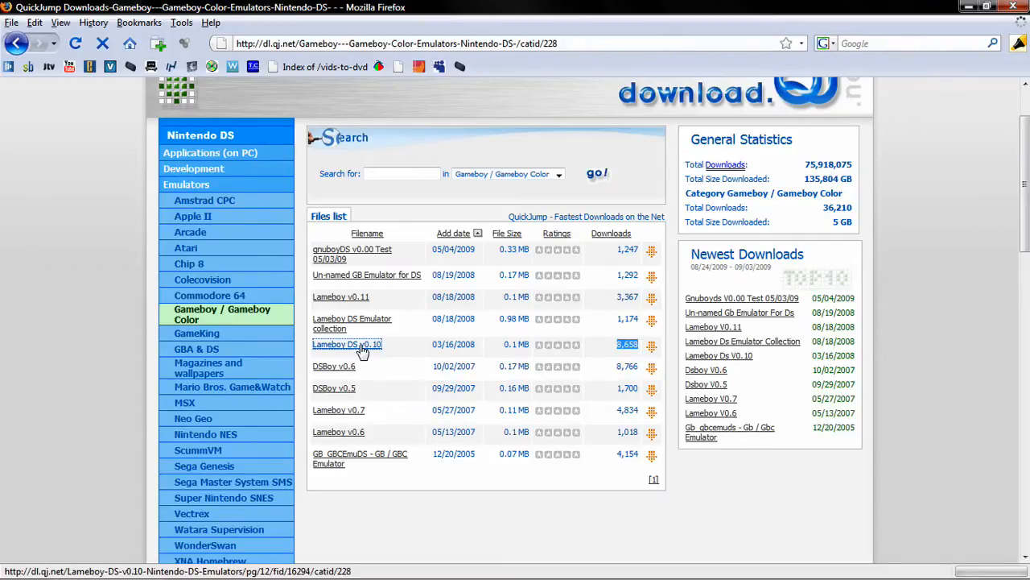
Open the Lameboy DS v0.10 file details page and scroll down it.
click(347, 344)
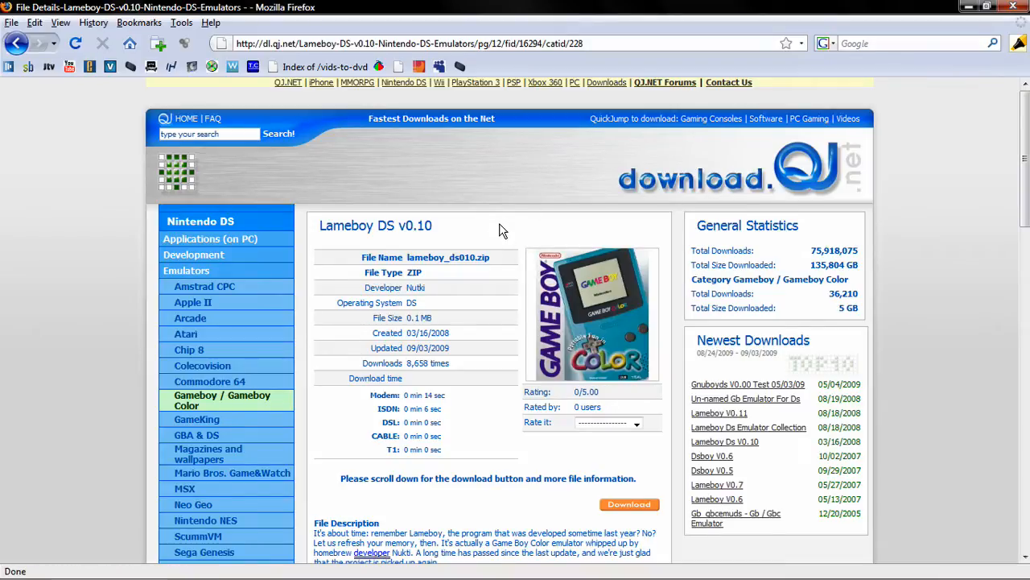
scroll(down, 3)
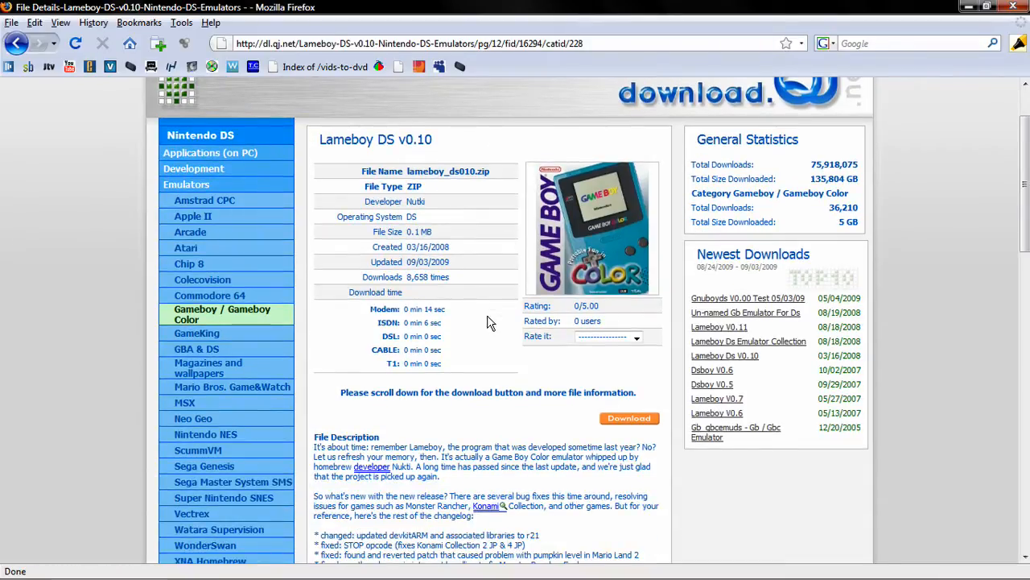
scroll(down, 3)
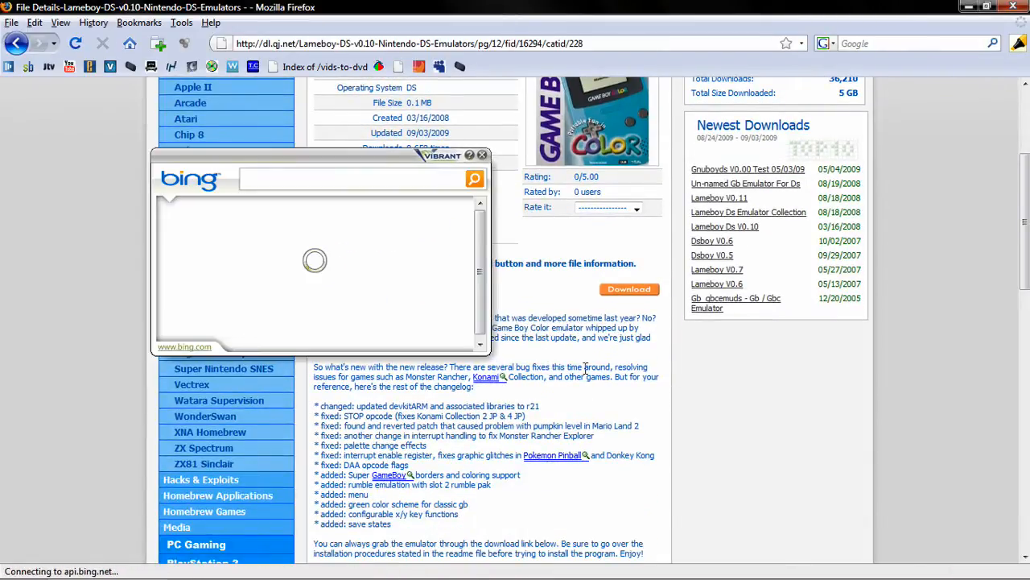
Dismiss the Bing and Pokemon Pinball popups and start the Lameboy DS download.
click(479, 154)
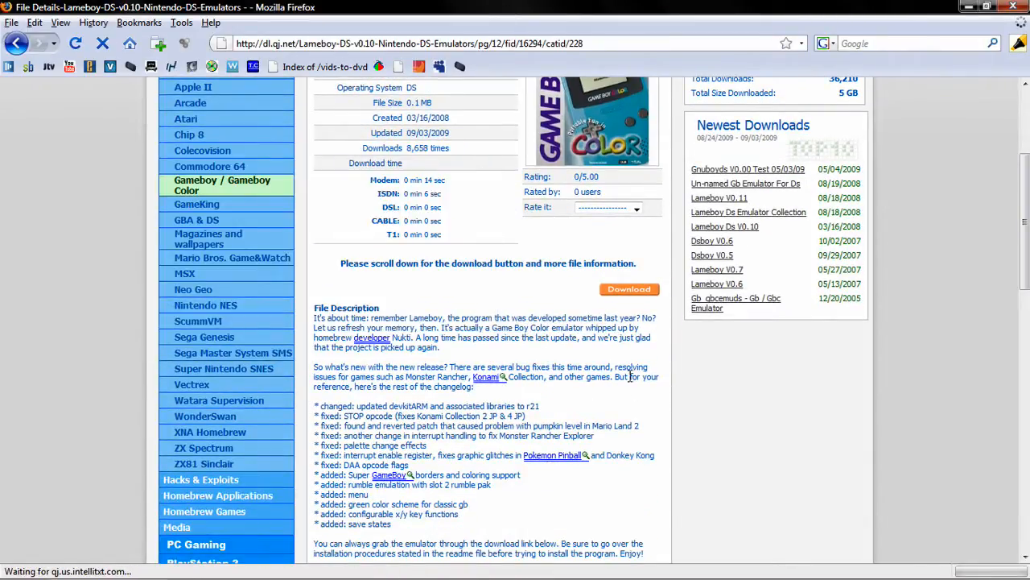
scroll(down, 3)
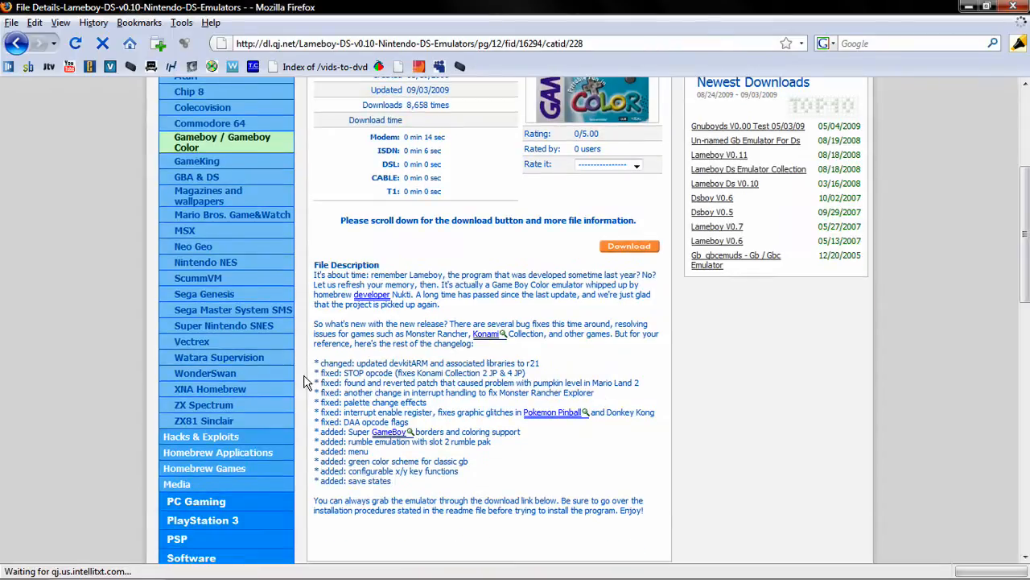
mouse_move(433, 379)
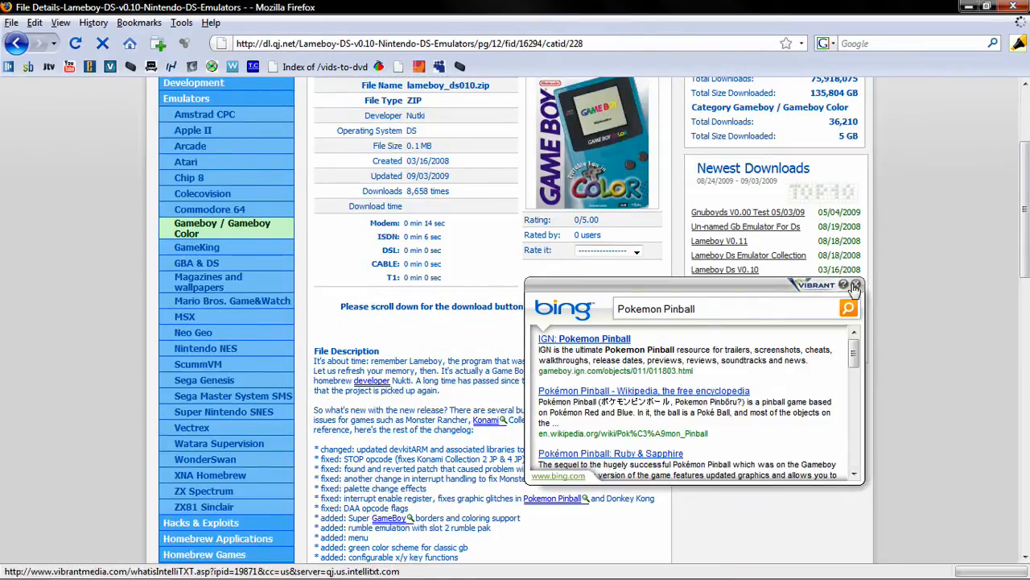
click(856, 286)
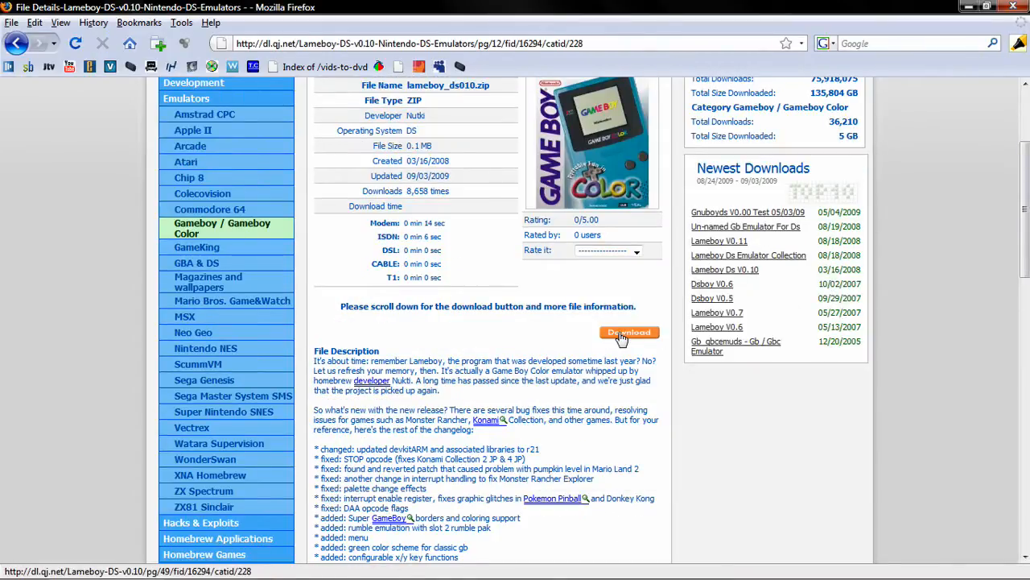
click(629, 332)
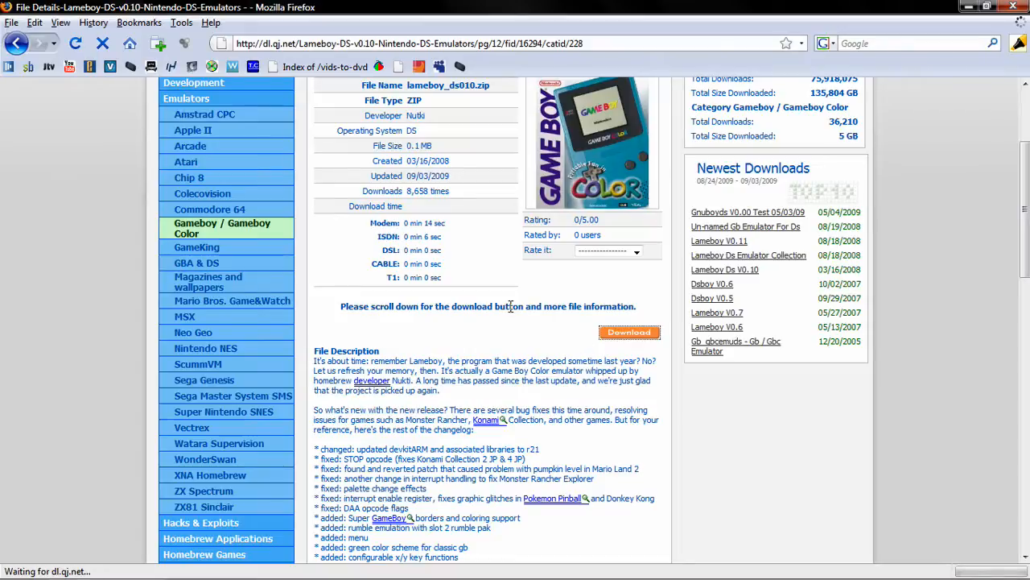
Save 16294_lameboy_ds010.zip to disk and let the 100 KB download finish.
click(629, 332)
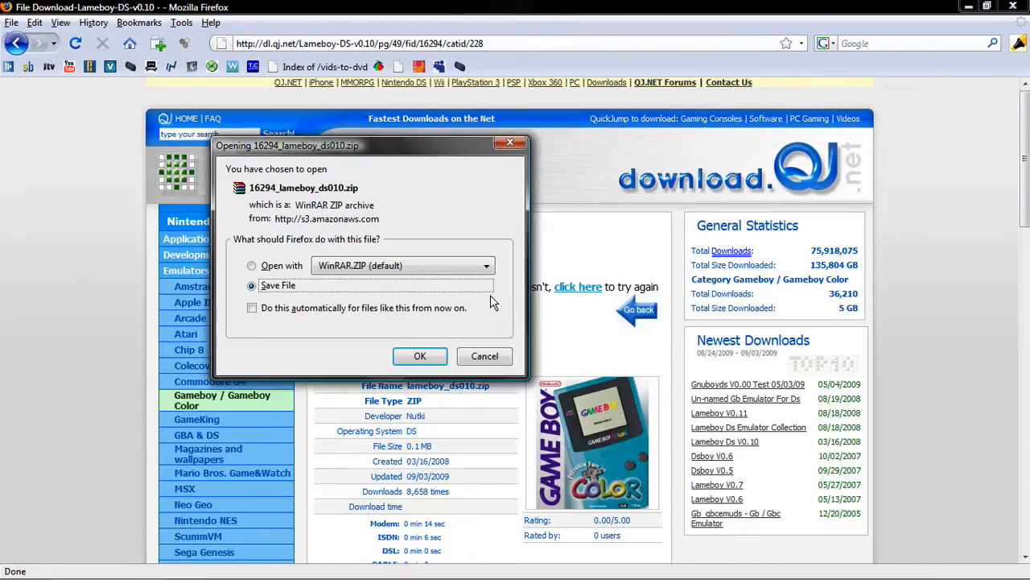
mouse_move(420, 370)
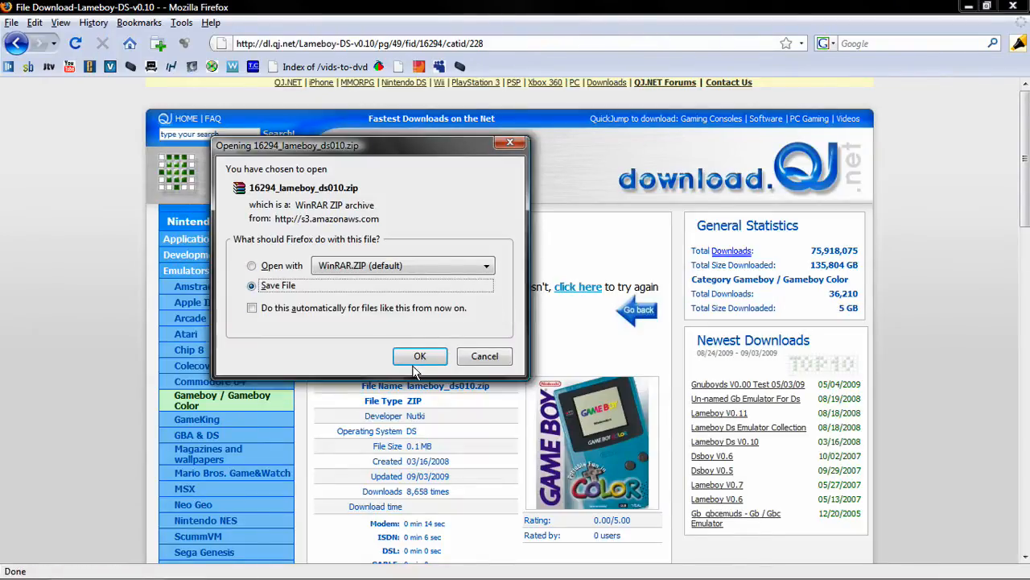
click(420, 356)
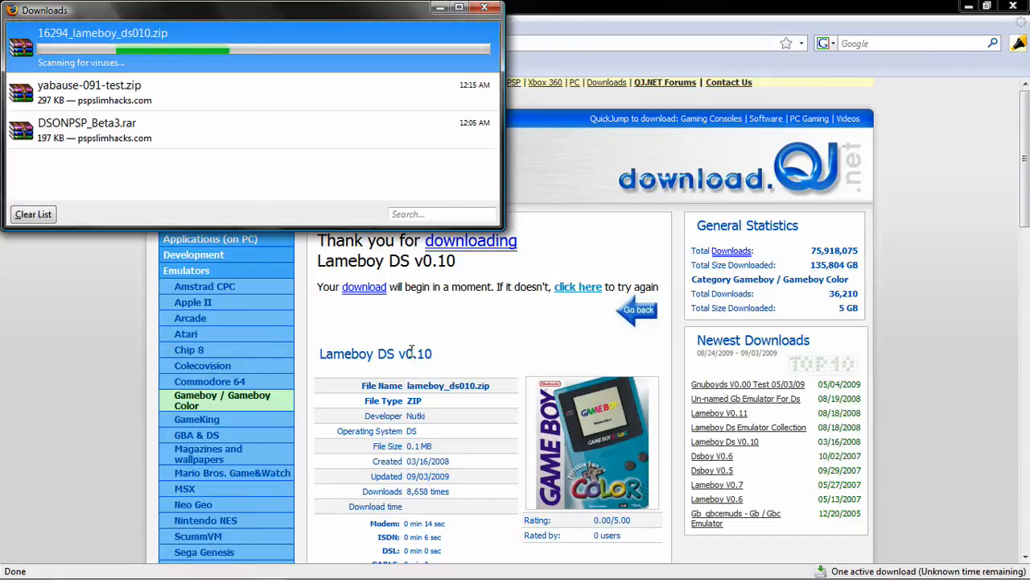
click(484, 7)
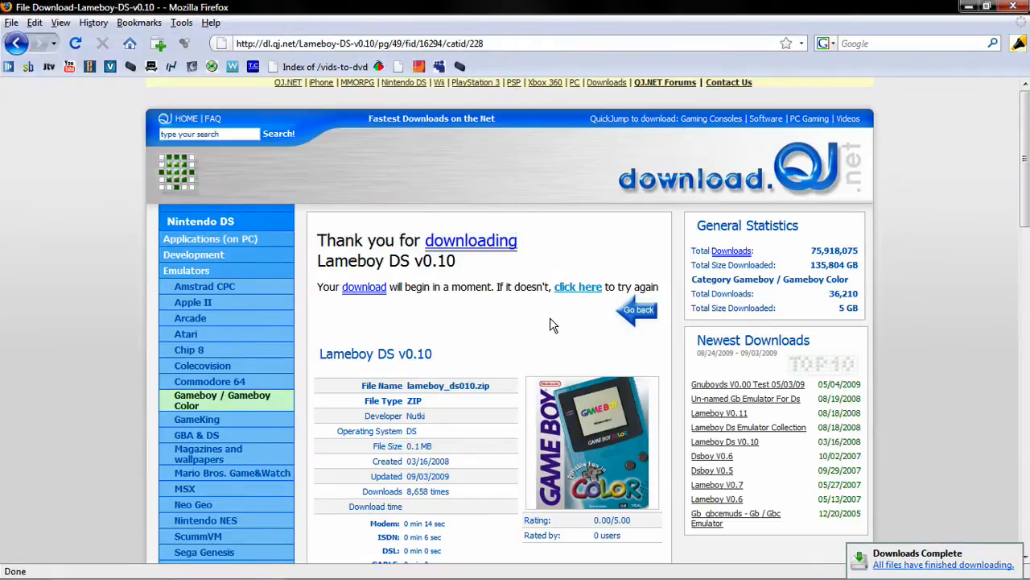
scroll(down, 3)
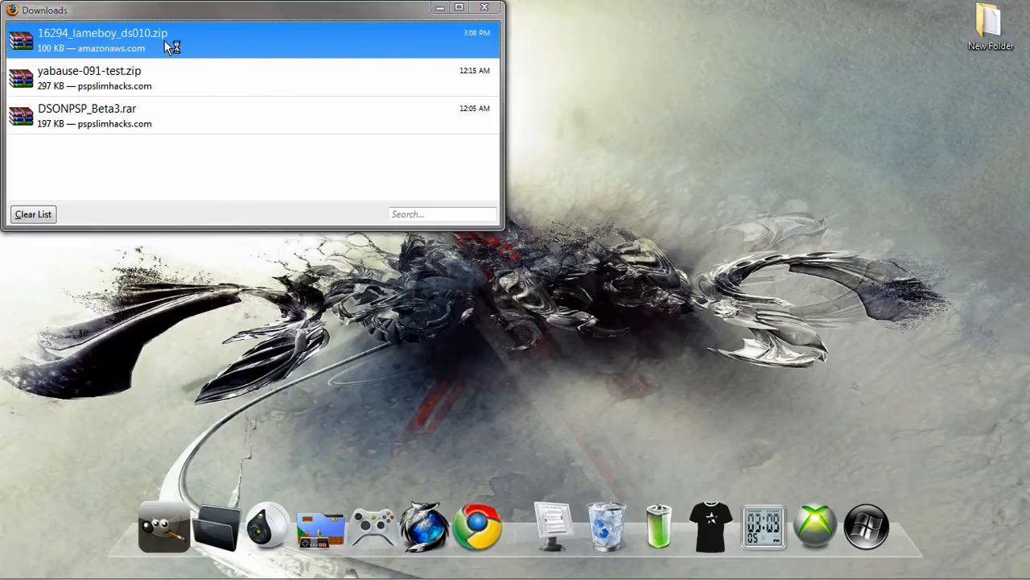
Open 16294_lameboy_ds010.zip in WinRAR to view CHANGELOG, lameboy.nds and README.
double_click(102, 42)
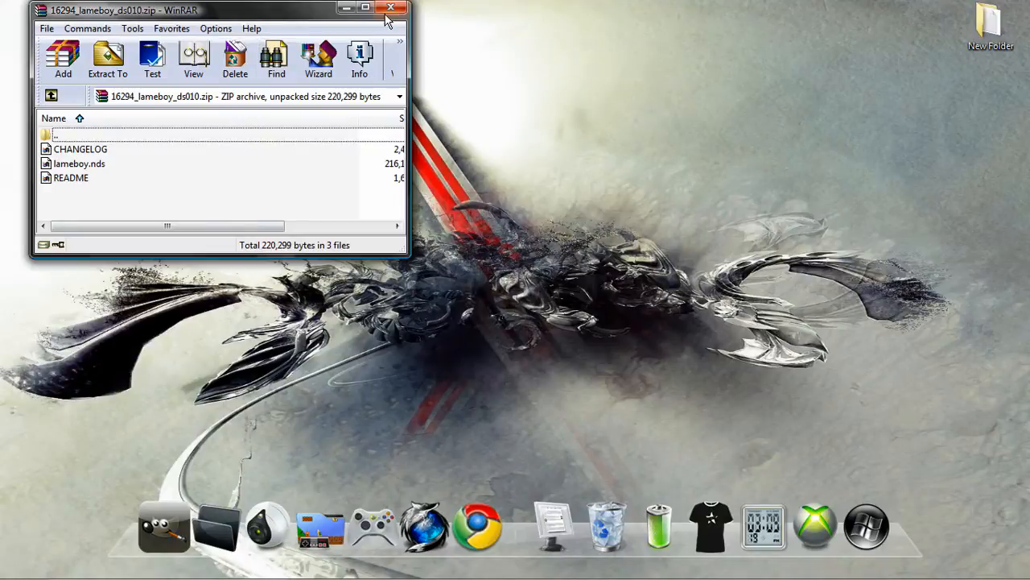
mouse_move(390, 13)
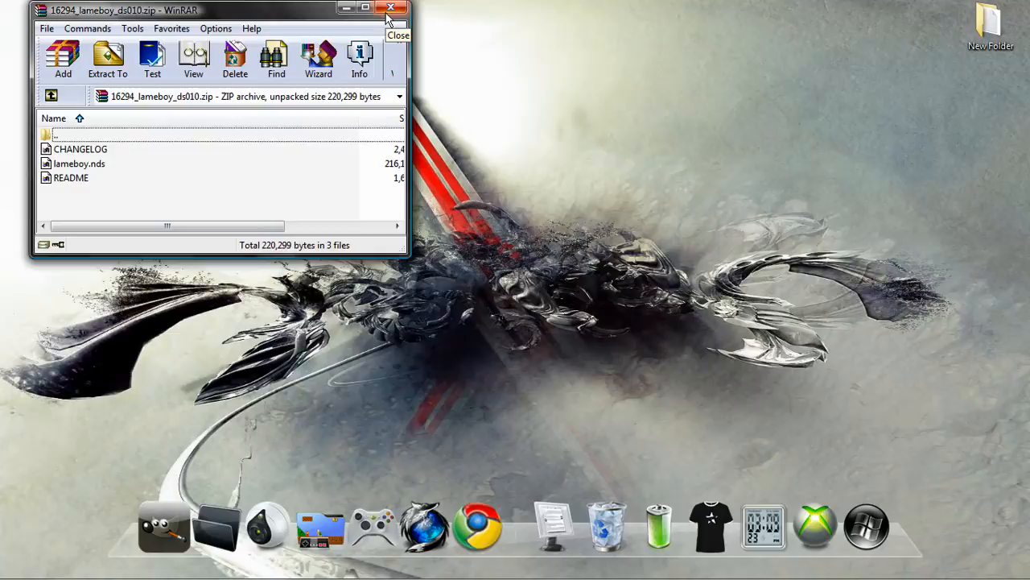
mouse_move(620, 224)
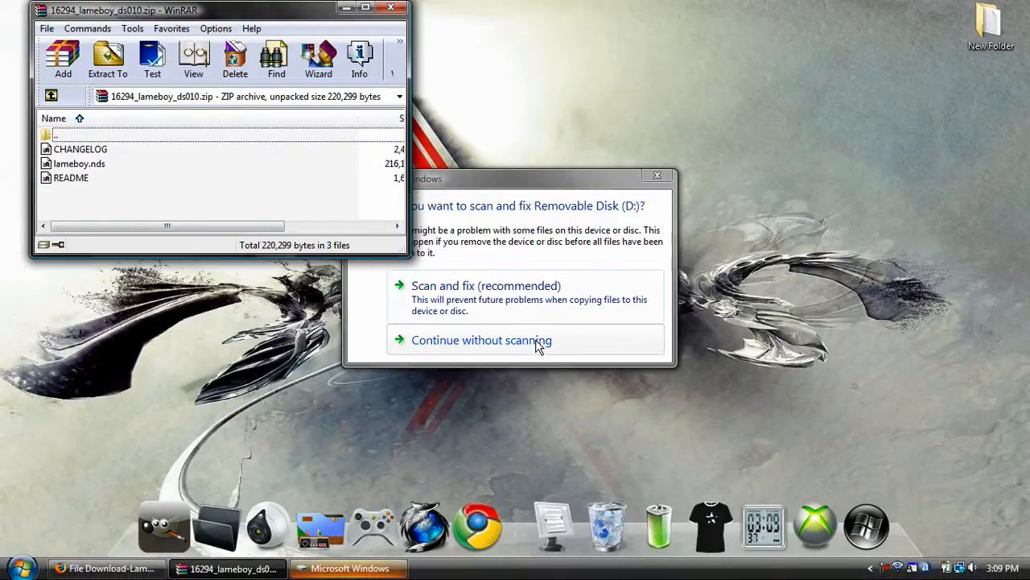
Skip the SD card scan and copy CHANGELOG, README and lameboy.nds into D:\GAMES.
click(481, 340)
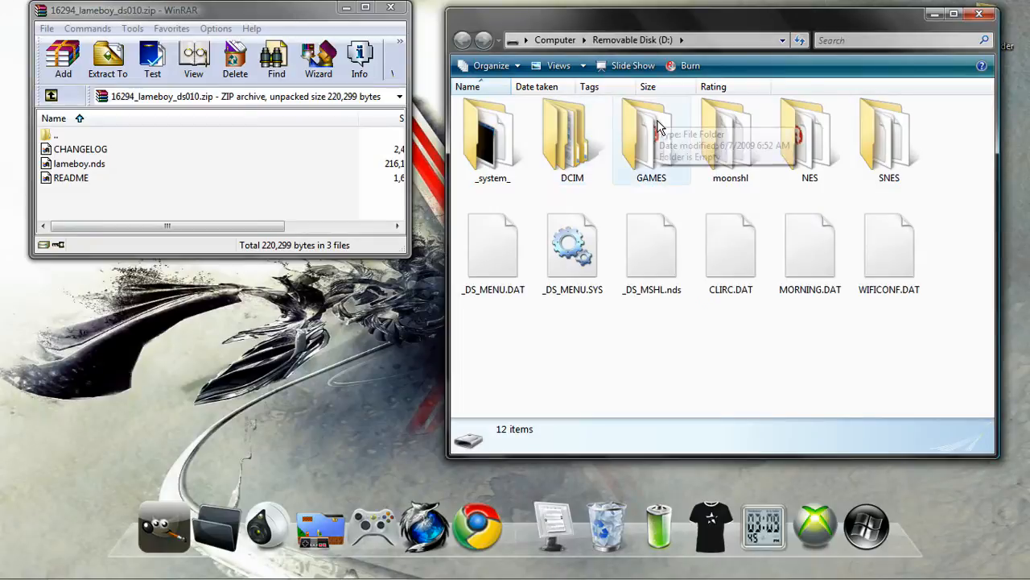
double_click(651, 137)
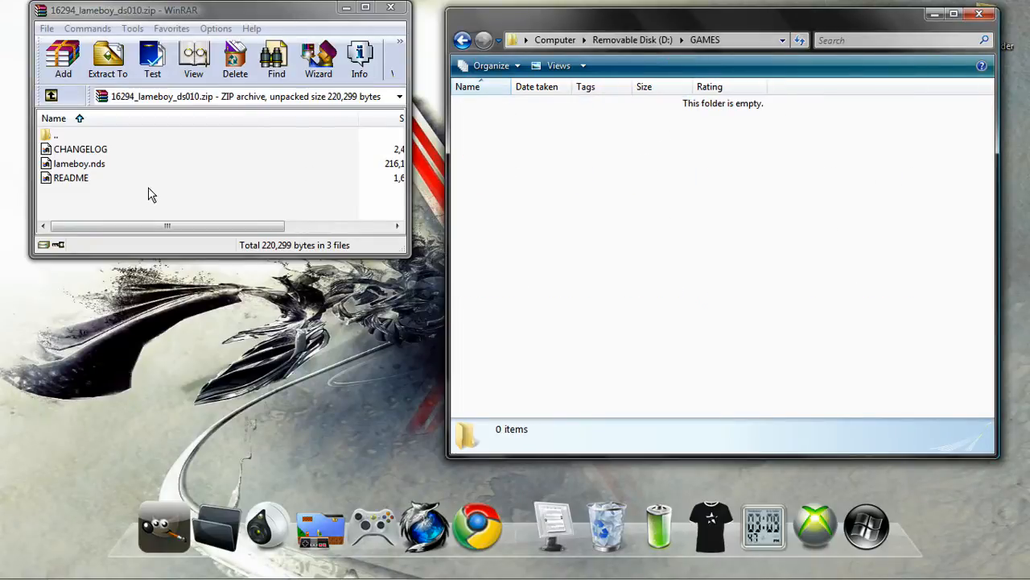
click(81, 149)
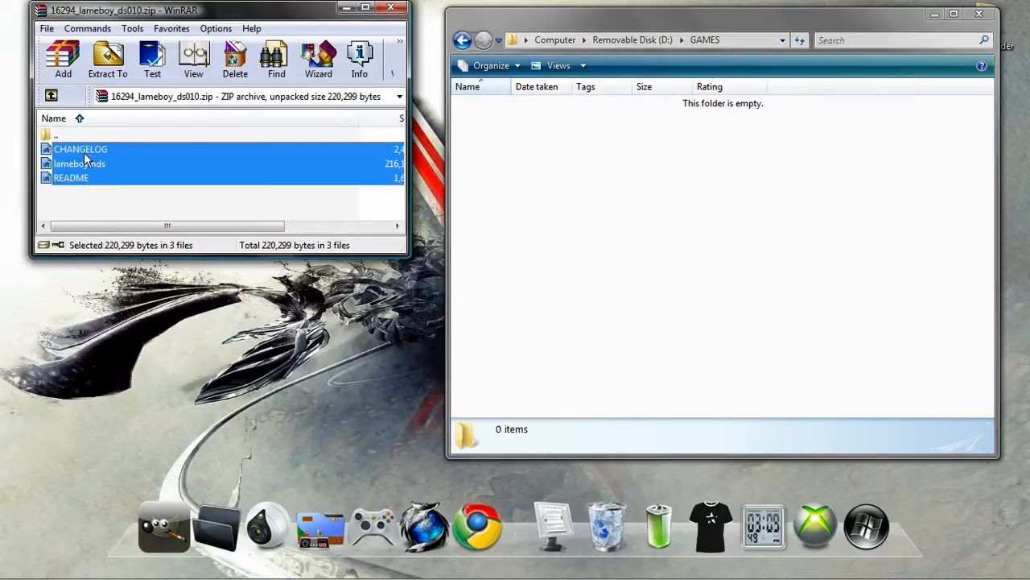
click(107, 58)
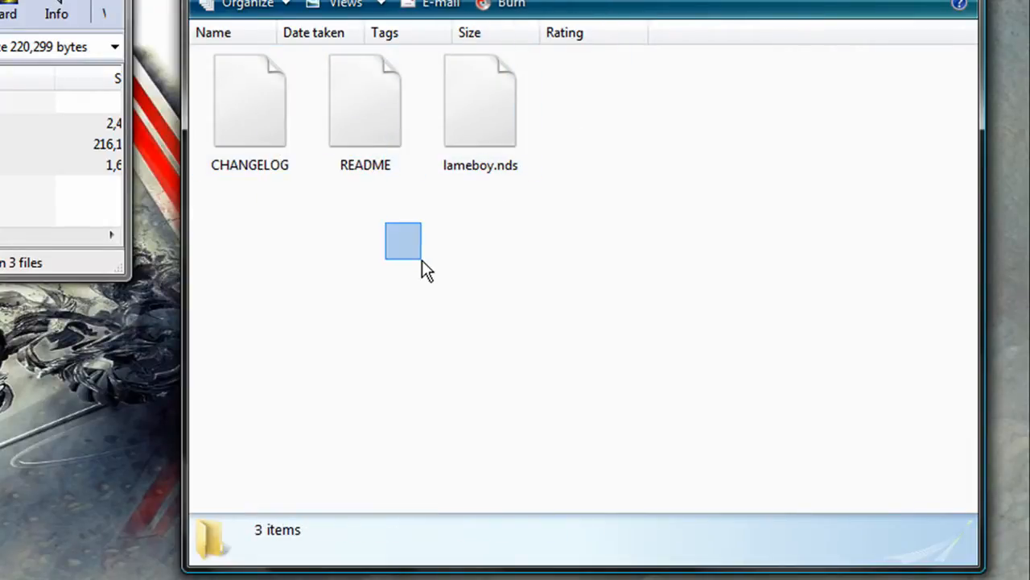
click(481, 101)
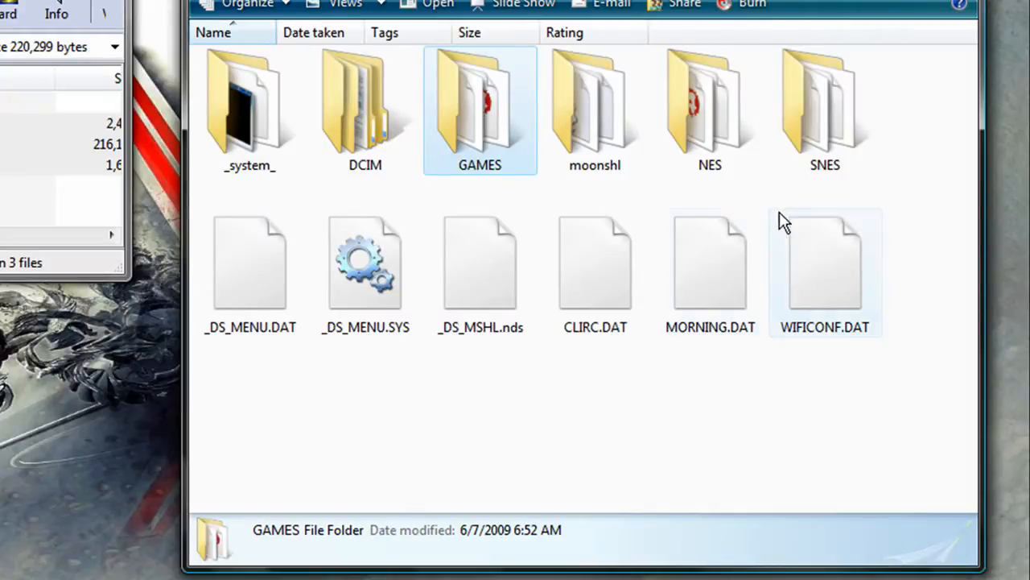
Add a new folder named 'roms' beside GAMES, NES and SNES on D:.
right_click(785, 222)
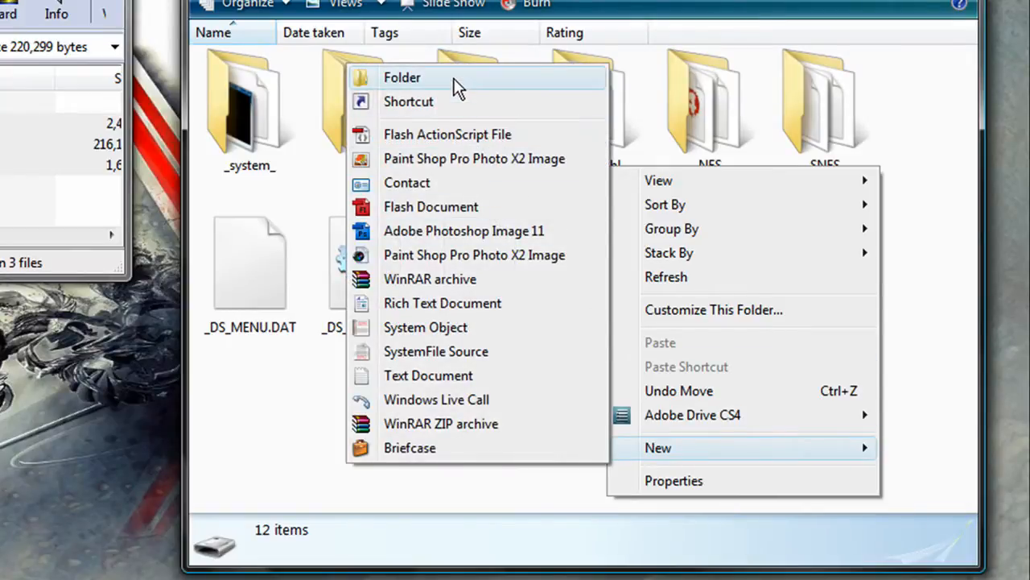
click(403, 76)
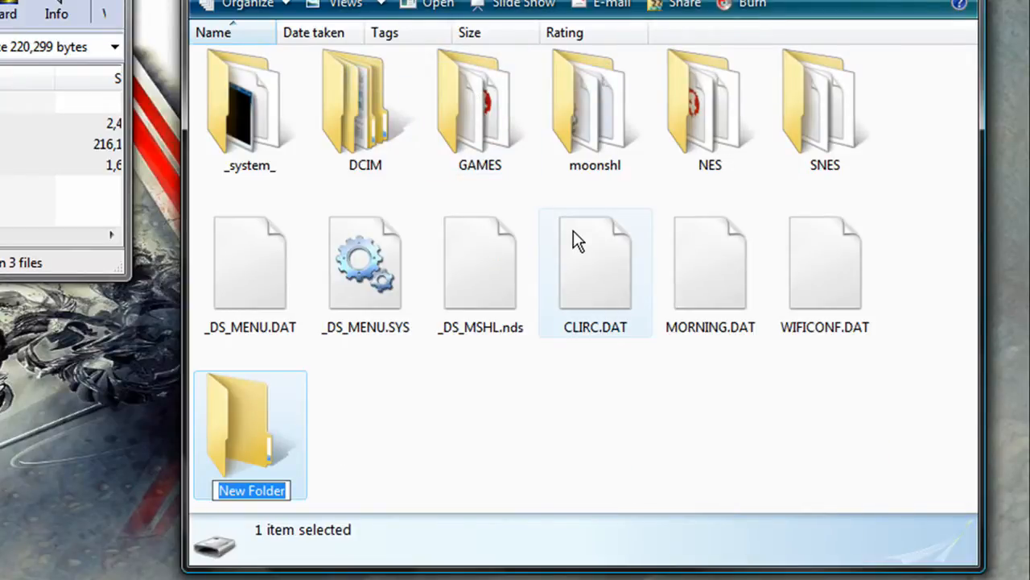
text(roms)
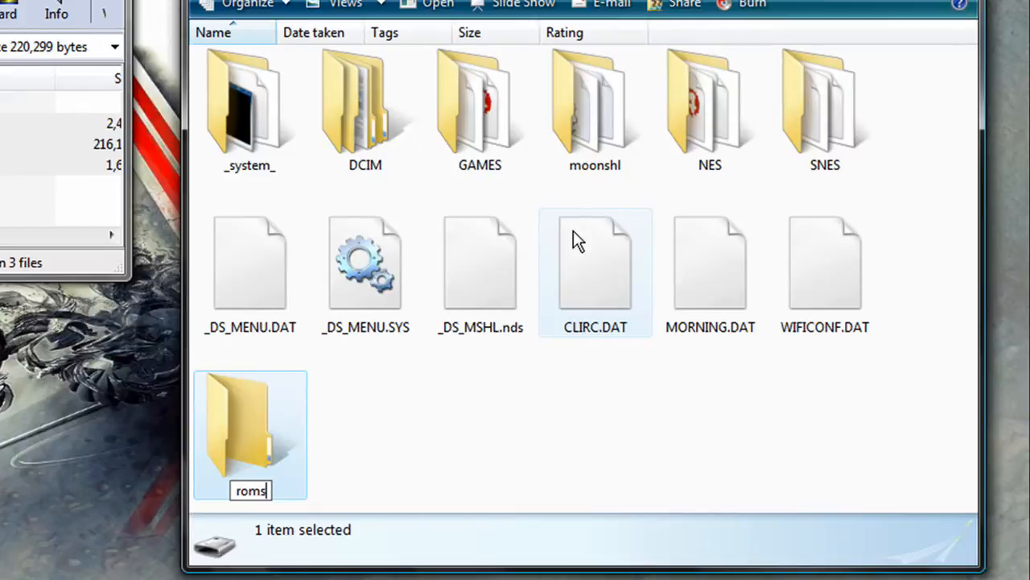
click(248, 434)
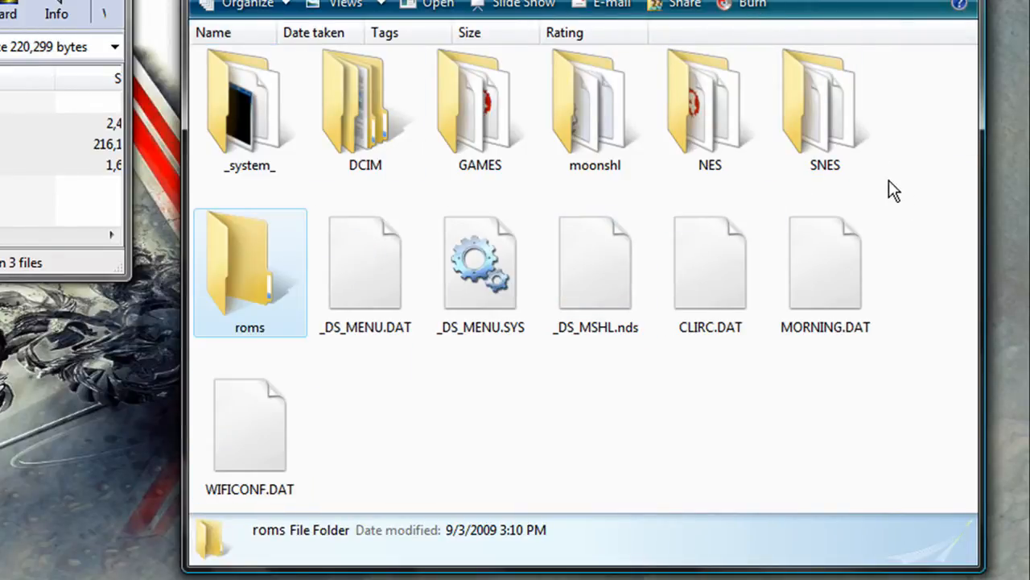
mouse_move(253, 326)
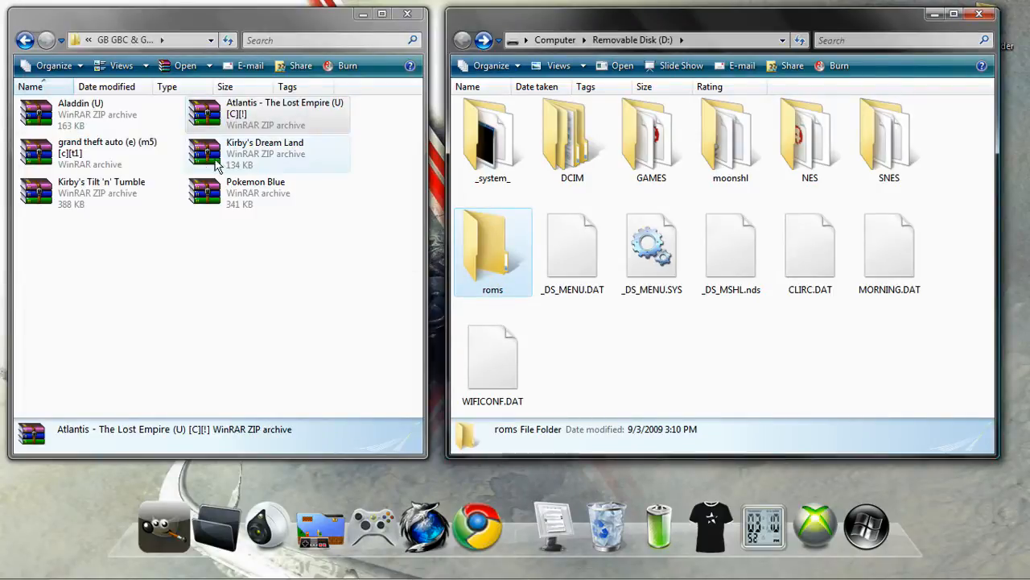
Preview the Grand Theft Auto archive in WinRAR, then close it and both Explorer windows.
click(265, 153)
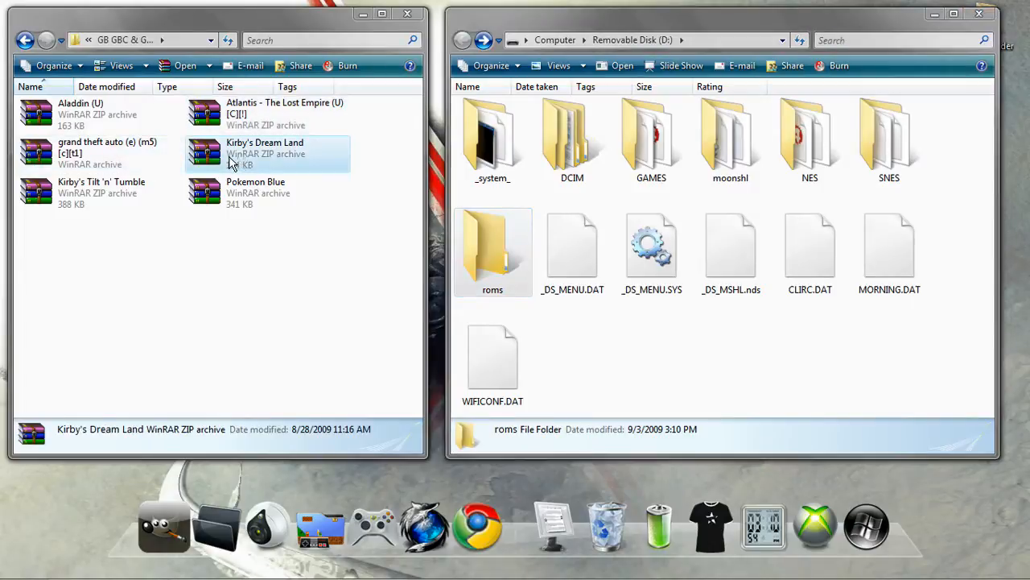
double_click(80, 153)
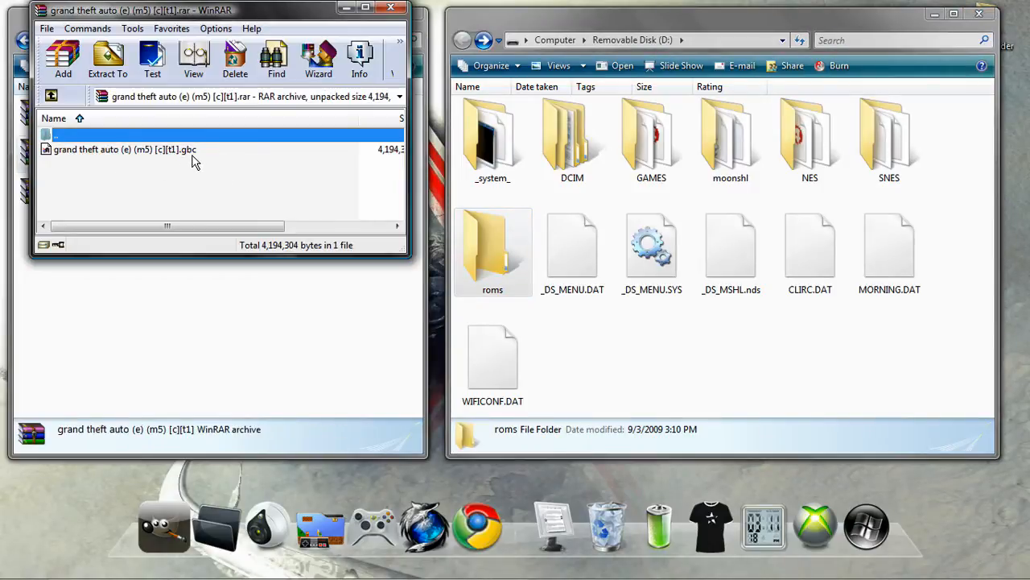
click(106, 60)
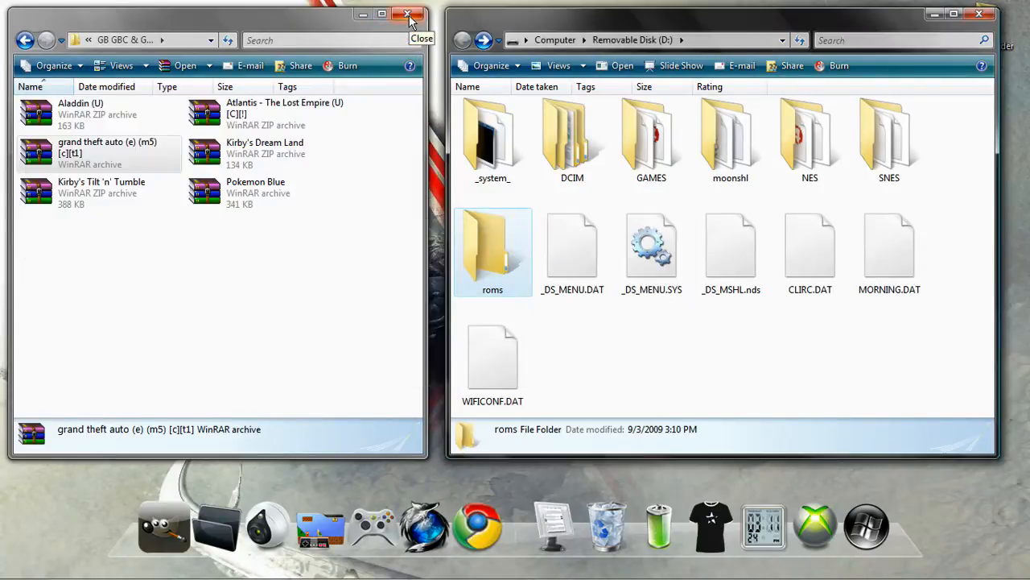
click(406, 15)
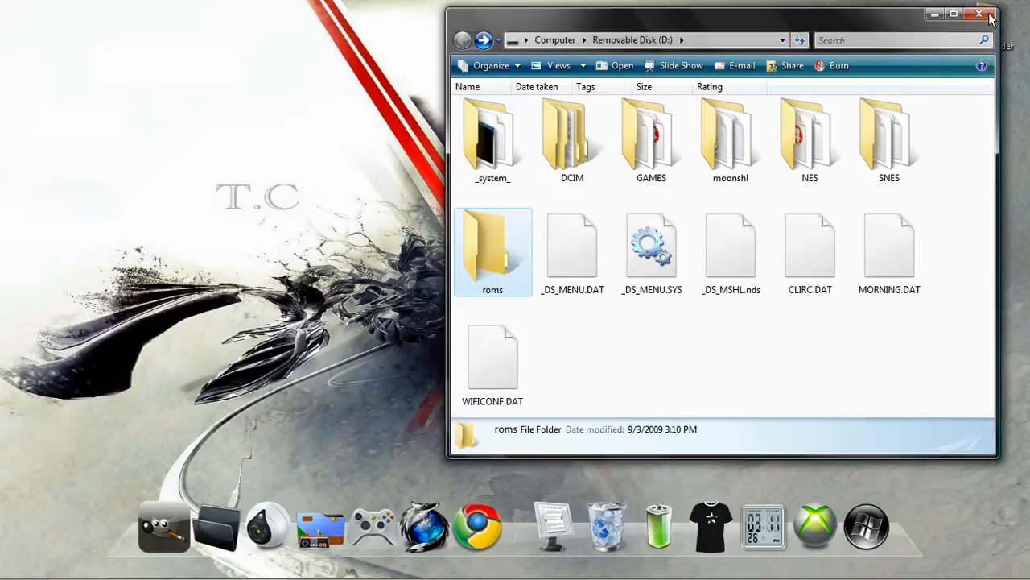
click(981, 17)
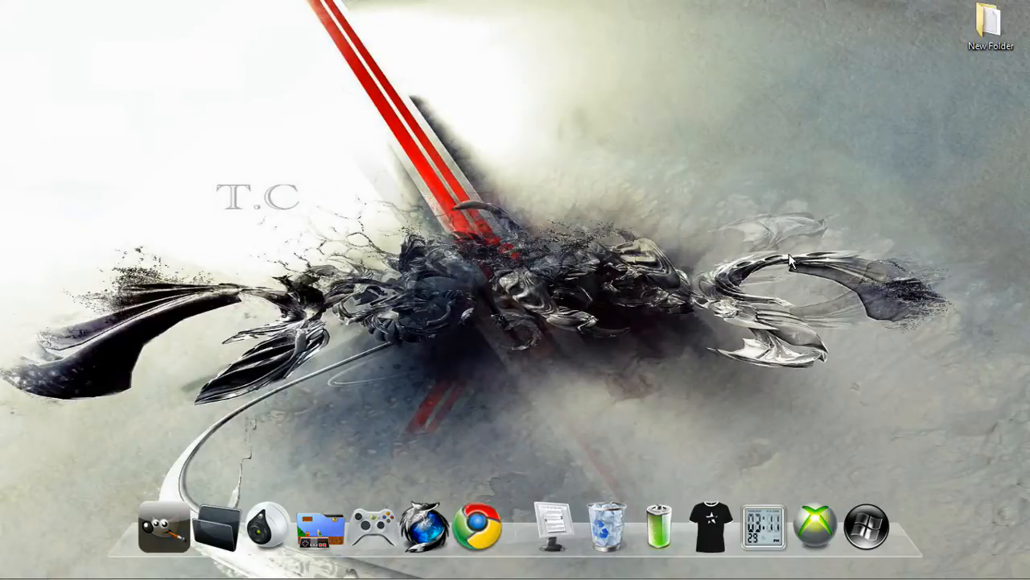